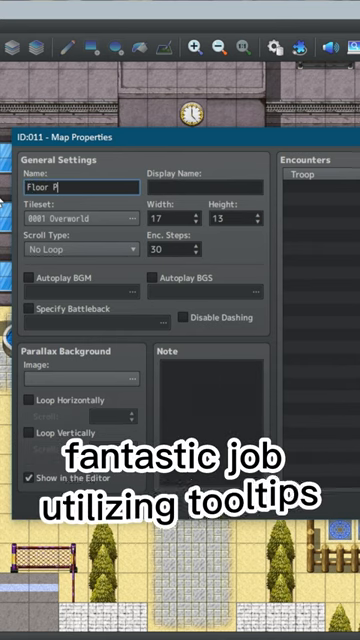
pyautogui.write('uzzle')
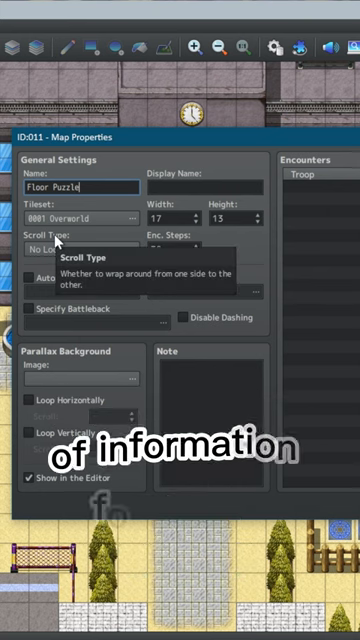
pyautogui.moveTo(200, 237)
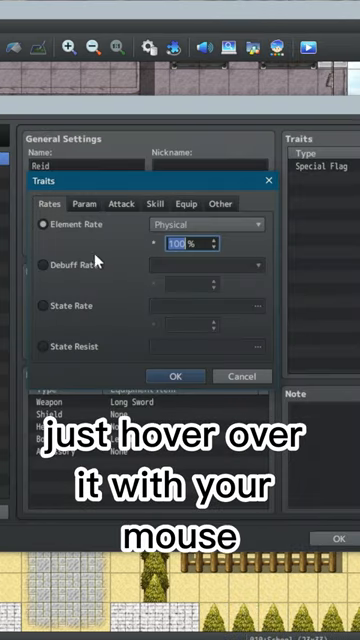
pyautogui.moveTo(65, 265)
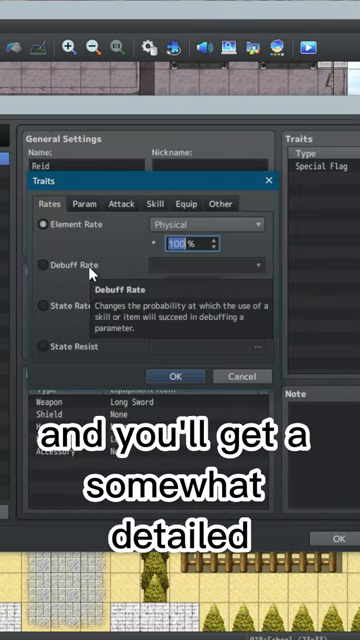
pyautogui.moveTo(95, 228)
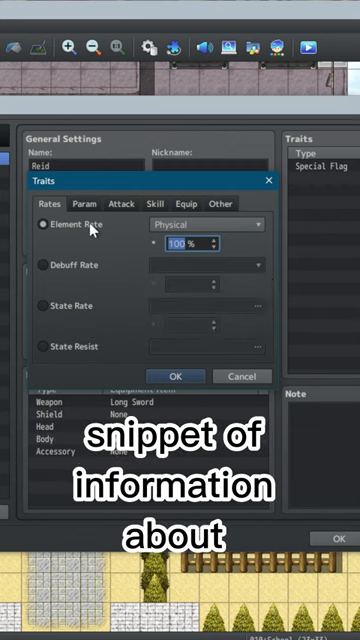